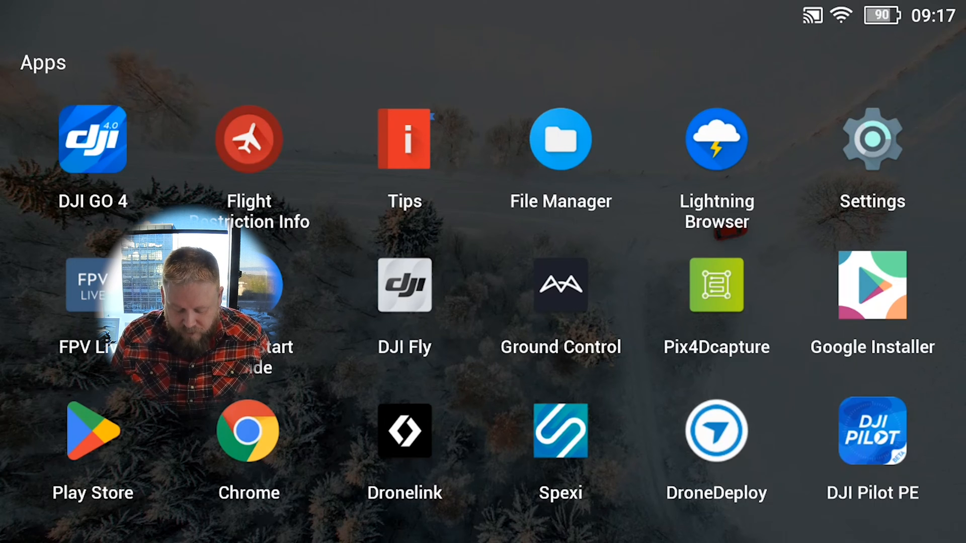
Step: Launch DJI Pilot PE from the controller's home screen
{"action": "left_click", "coordinate": [872, 431]}
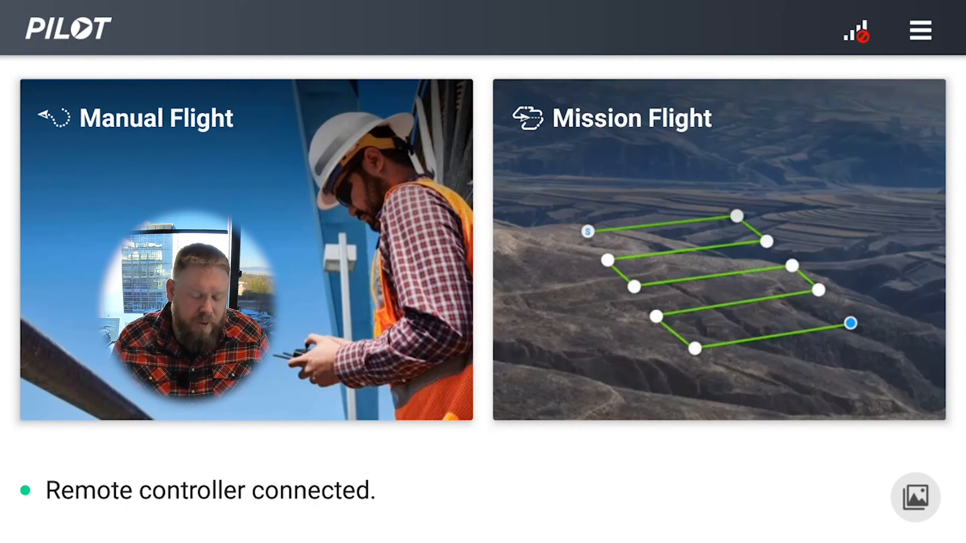
Step: Enter Mission Flight to begin planning the Mapping2 mission
{"action": "left_click", "coordinate": [246, 249]}
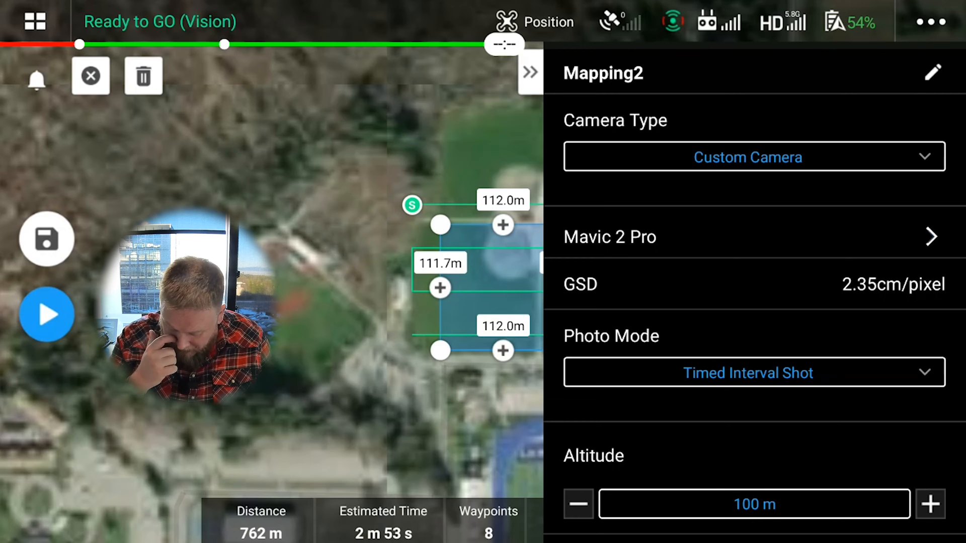
Step: View the Mavic 2 Pro custom camera profile: 5472×3648 px photos, 13.2 mm sensor width
{"action": "left_click", "coordinate": [746, 157]}
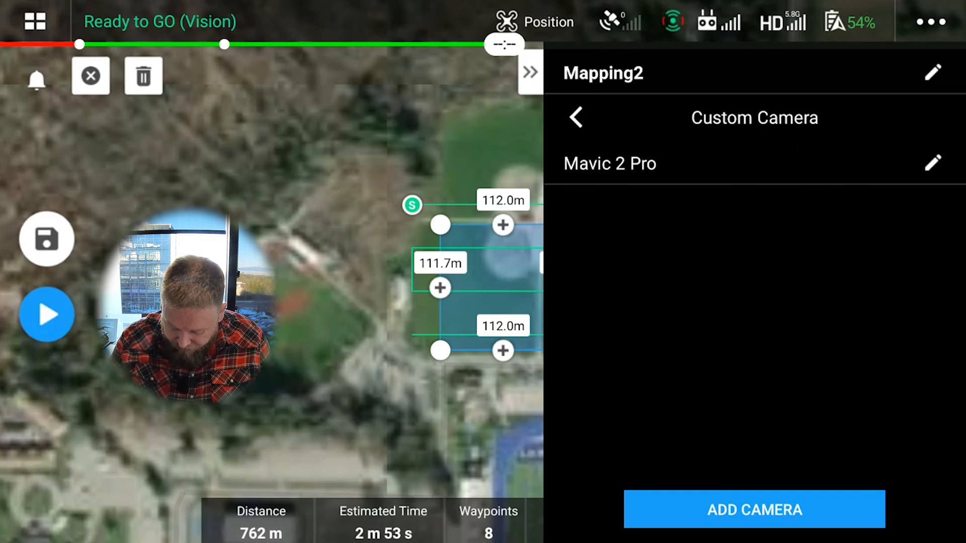
{"action": "left_click", "coordinate": [610, 163]}
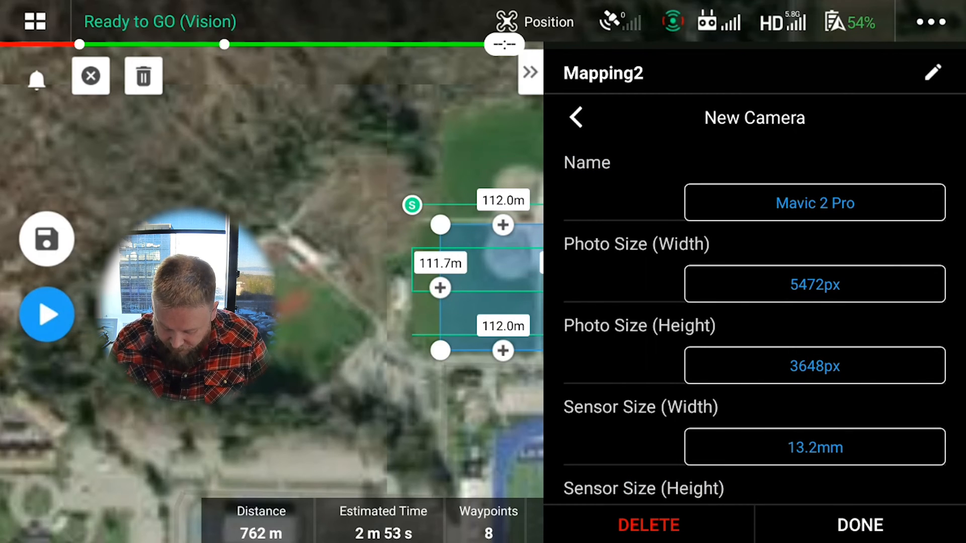
{"action": "scroll", "scroll_direction": "down", "scroll_amount": 3}
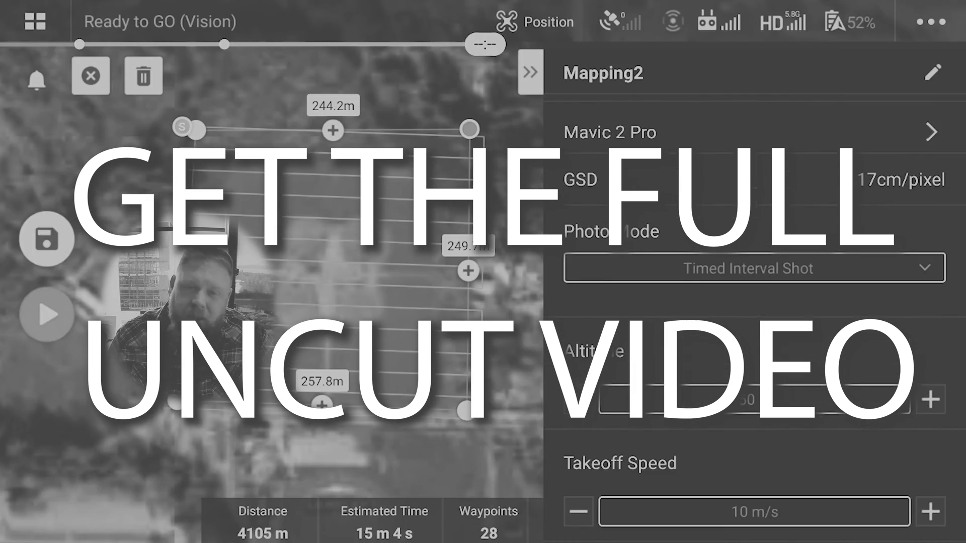
Step: Confirm 100 m as the altitude of the new Oblique2 mission
{"action": "scroll", "scroll_direction": "down", "scroll_amount": 3}
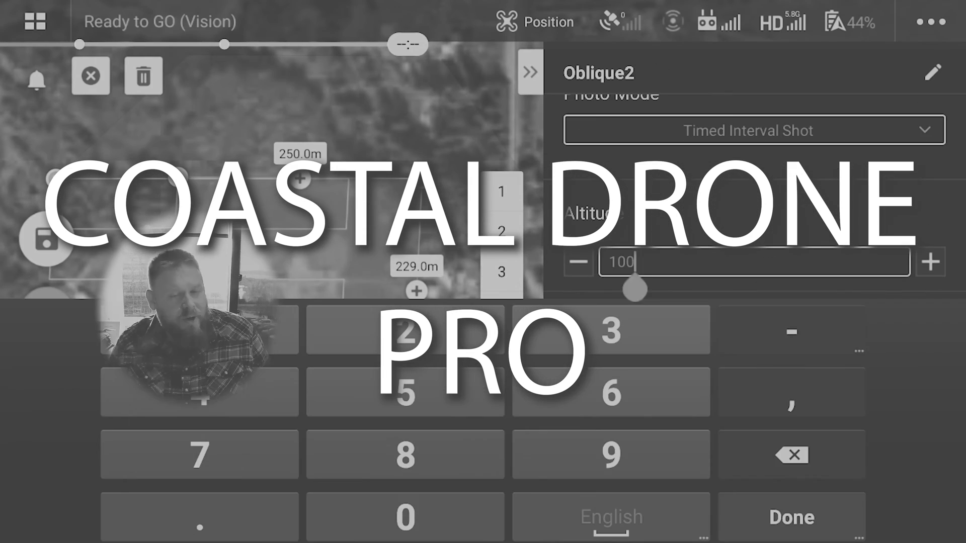
{"action": "left_click", "coordinate": [791, 516]}
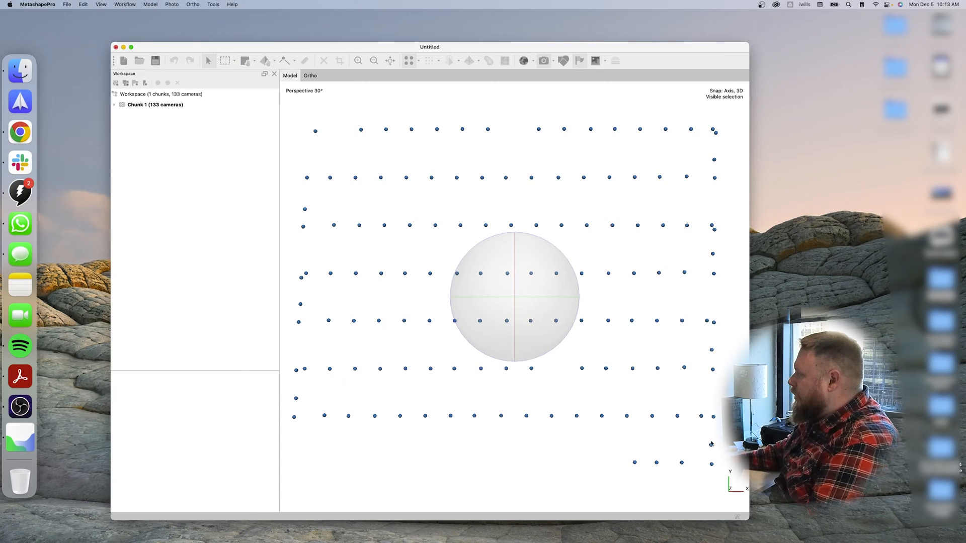
{"action": "mouse_move", "coordinate": [574, 388]}
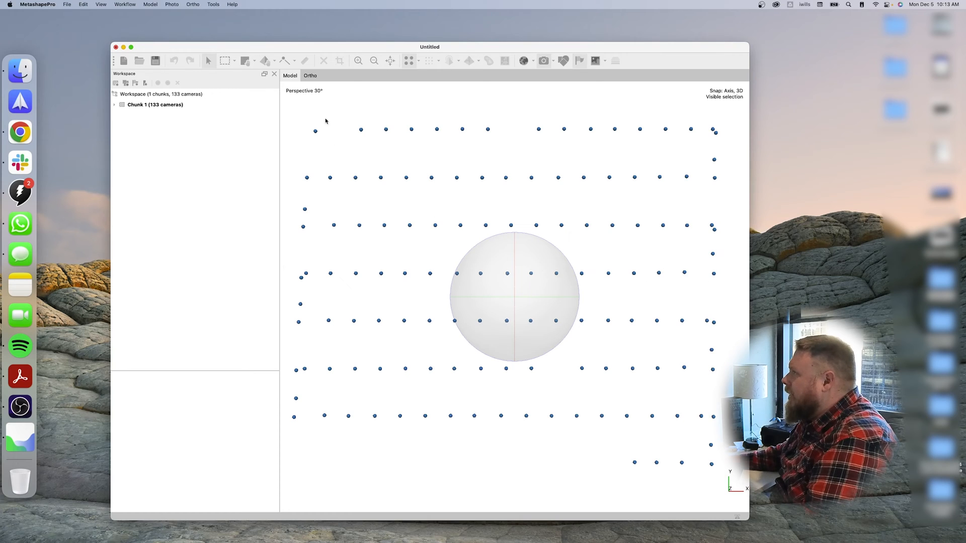
{"action": "mouse_move", "coordinate": [96, 114]}
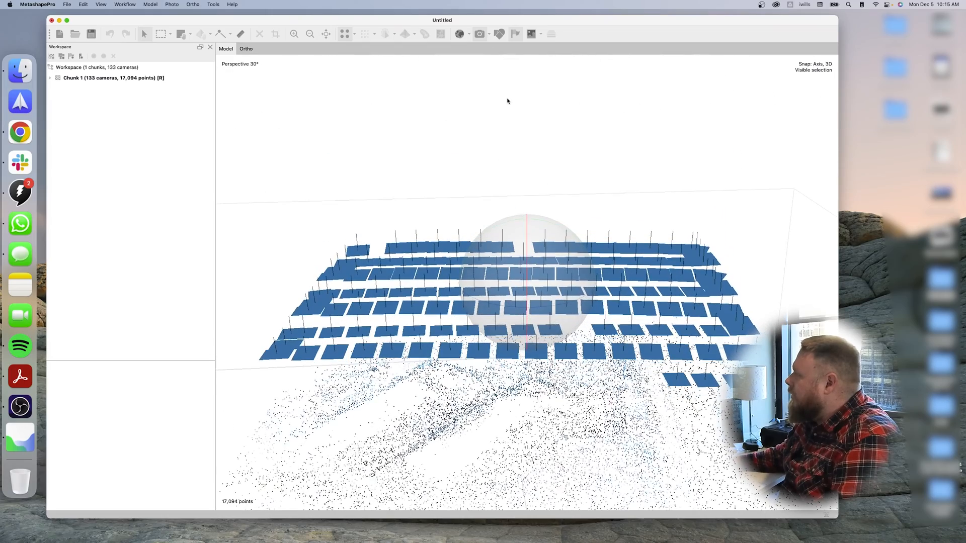
Step: Orbit the Model view to see the 133 aligned cameras above the sparse tie points
{"action": "left_click_drag", "start_coordinate": [507, 100], "coordinate": [529, 263]}
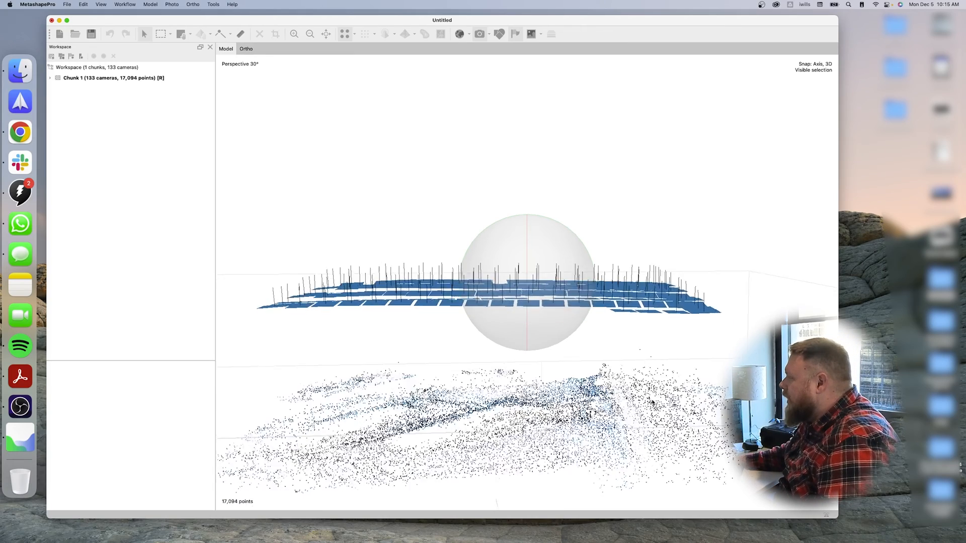
Step: Start Build Mesh from depth maps with Low quality and Low face count
{"action": "left_click", "coordinate": [124, 4]}
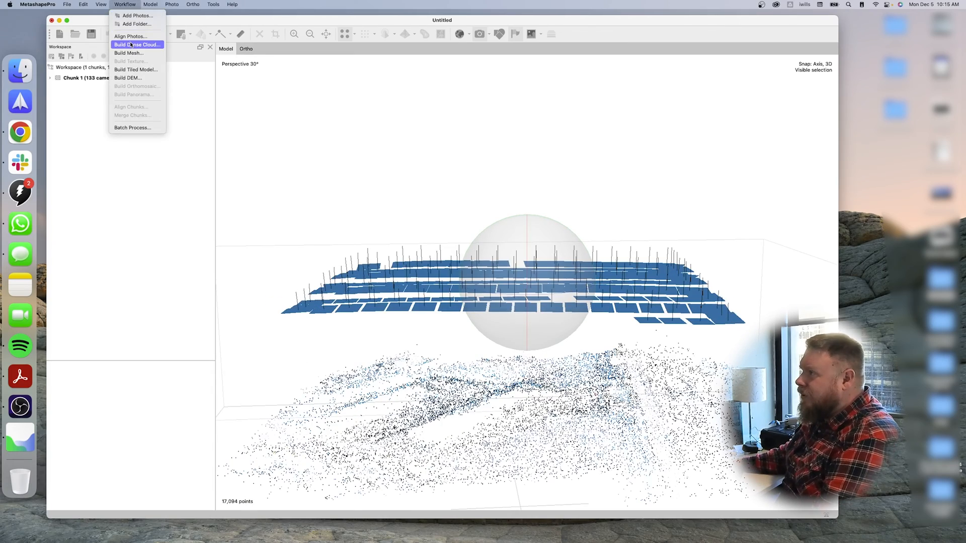
{"action": "mouse_move", "coordinate": [128, 54]}
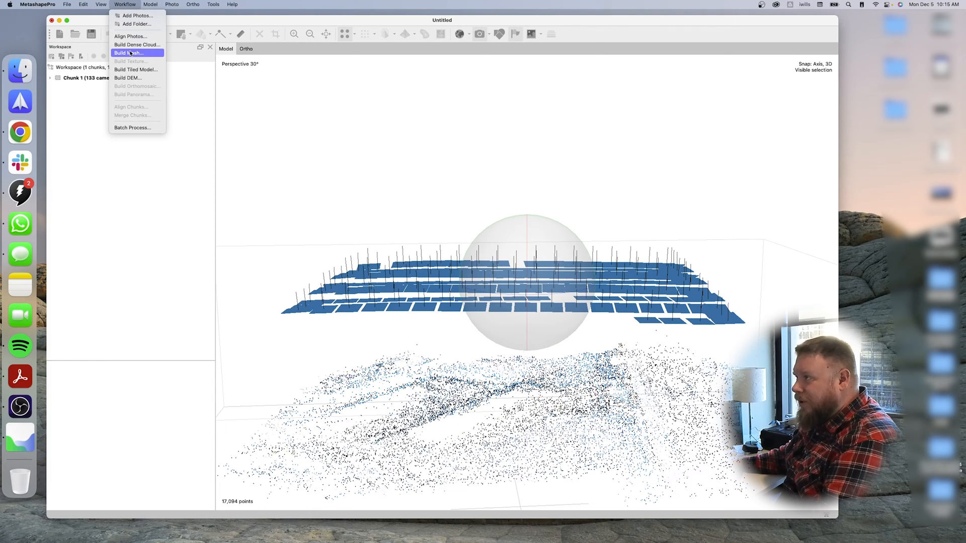
{"action": "left_click", "coordinate": [128, 52]}
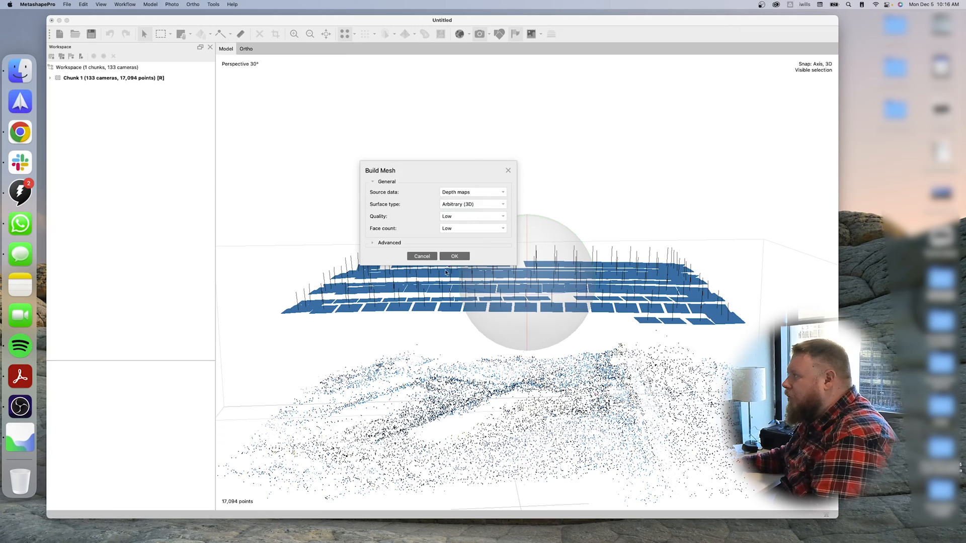
{"action": "left_click", "coordinate": [454, 257]}
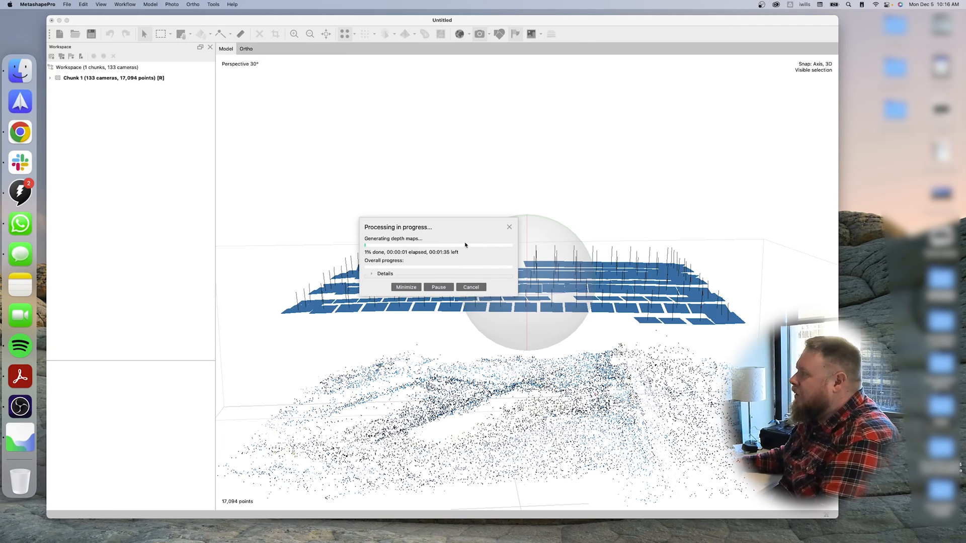